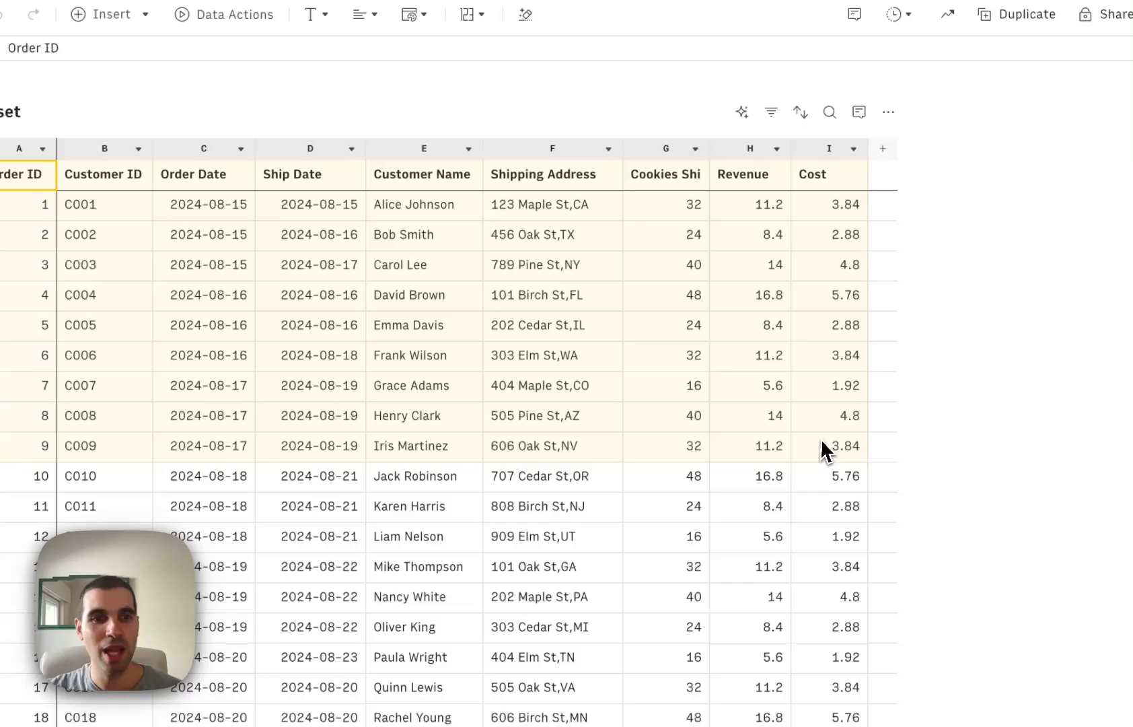
- Show the Data Actions panel listing import and send-data sources beside the cookie orders table
{"action": "left_click", "coordinate": [304, 323]}
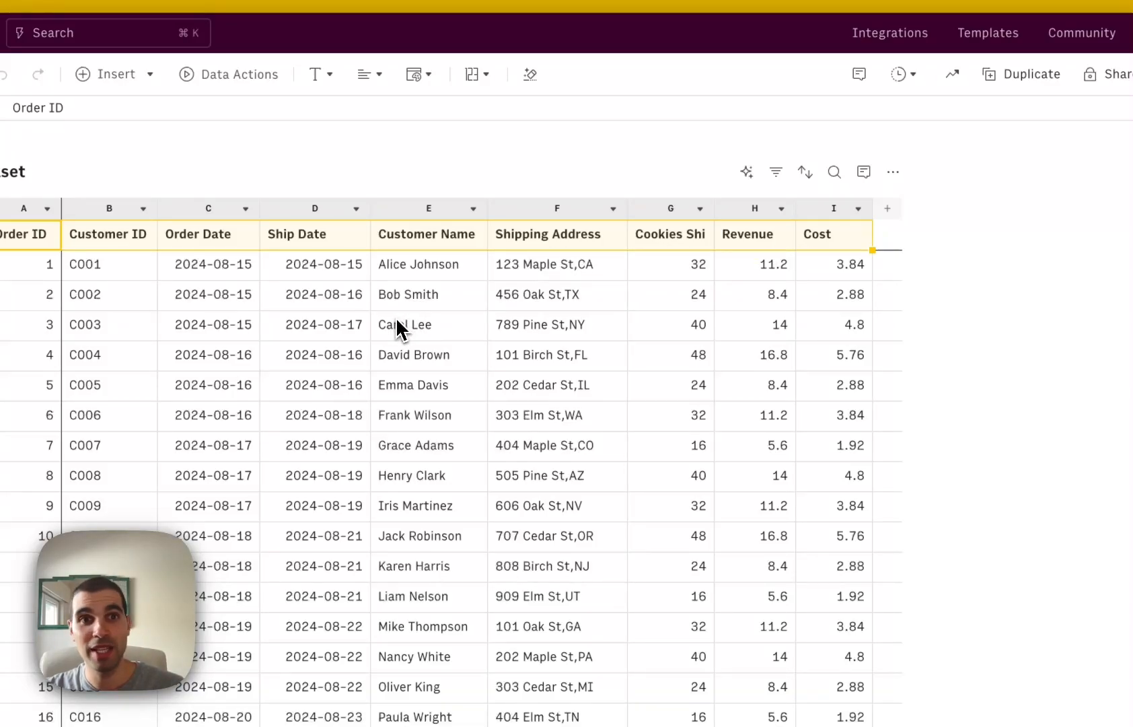
{"action": "left_click", "coordinate": [228, 74]}
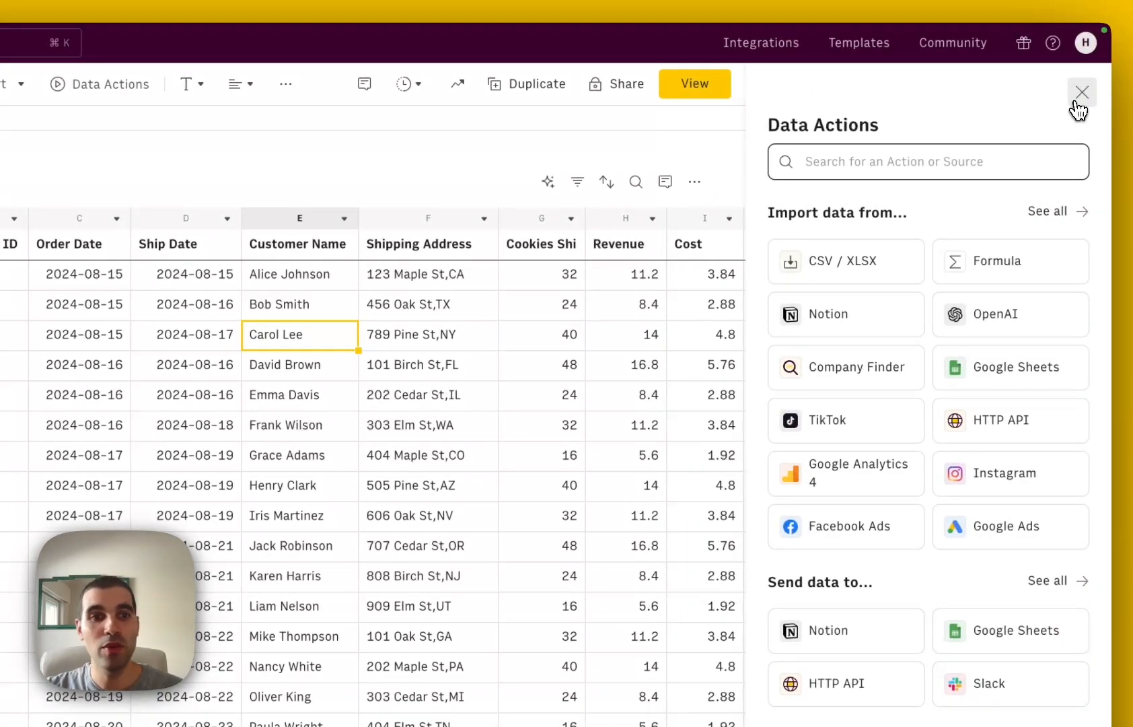
- Dismiss the Data Actions panel so the AI Analyst chat can open
{"action": "left_click", "coordinate": [1082, 91]}
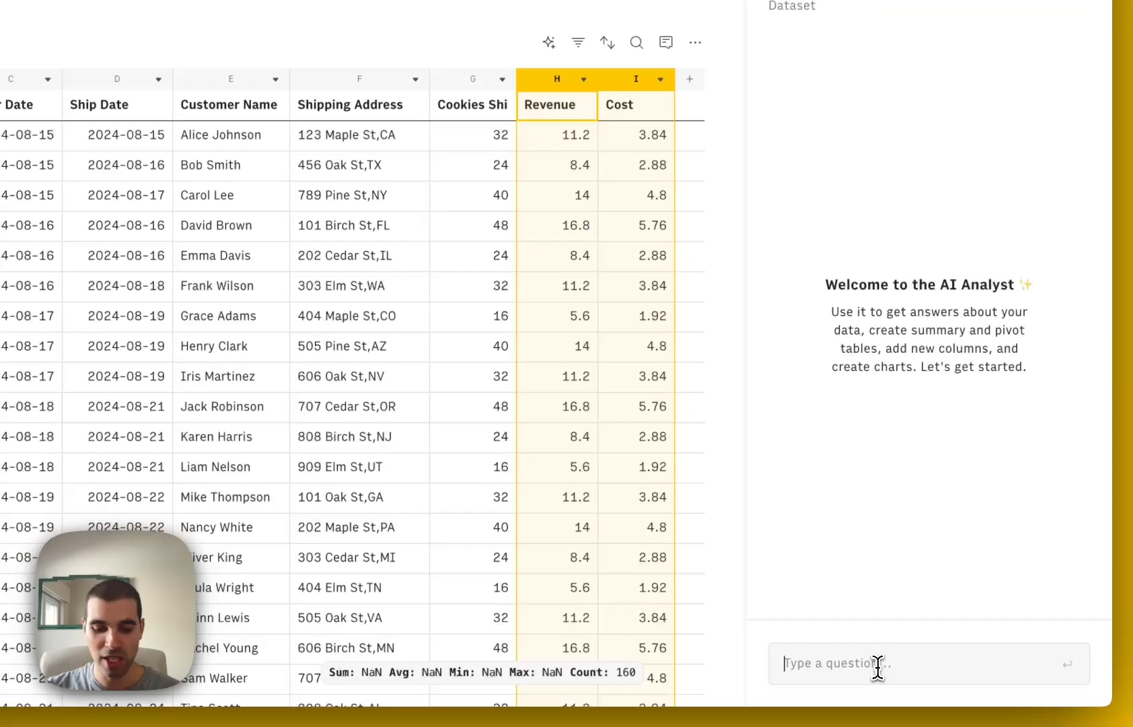
- Ask the AI Analyst to 'format revenue and cost in usd' and check the dollar columns
{"action": "type", "text": "format ree"}
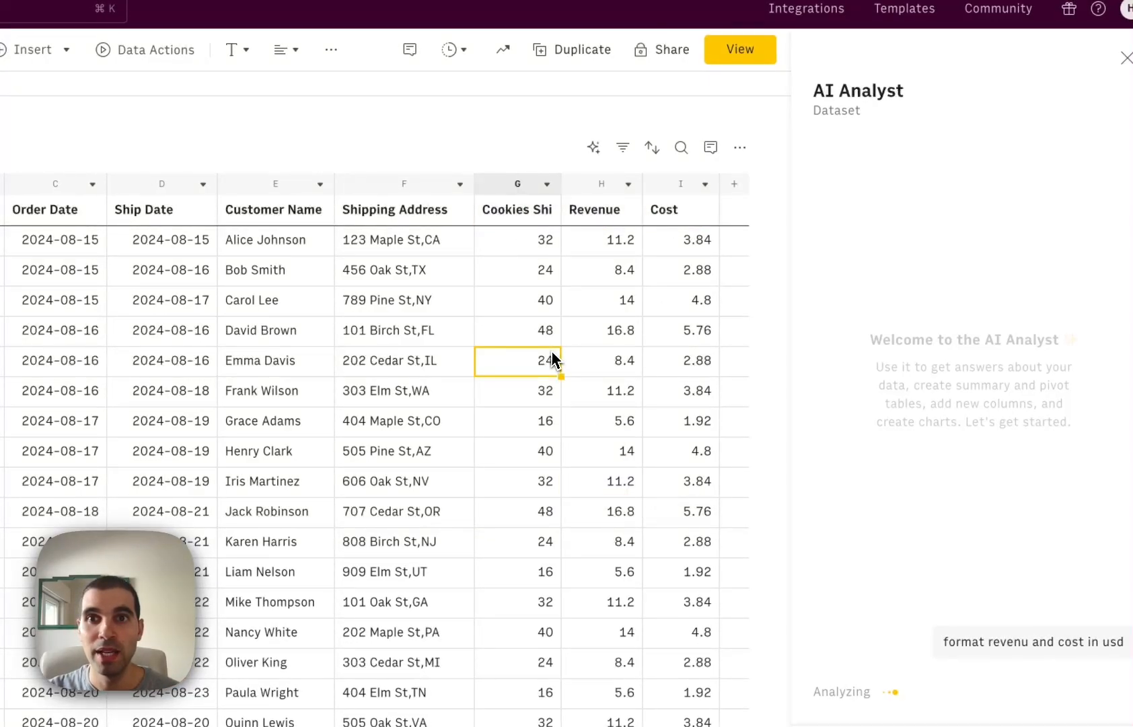
{"action": "mouse_move", "coordinate": [821, 125]}
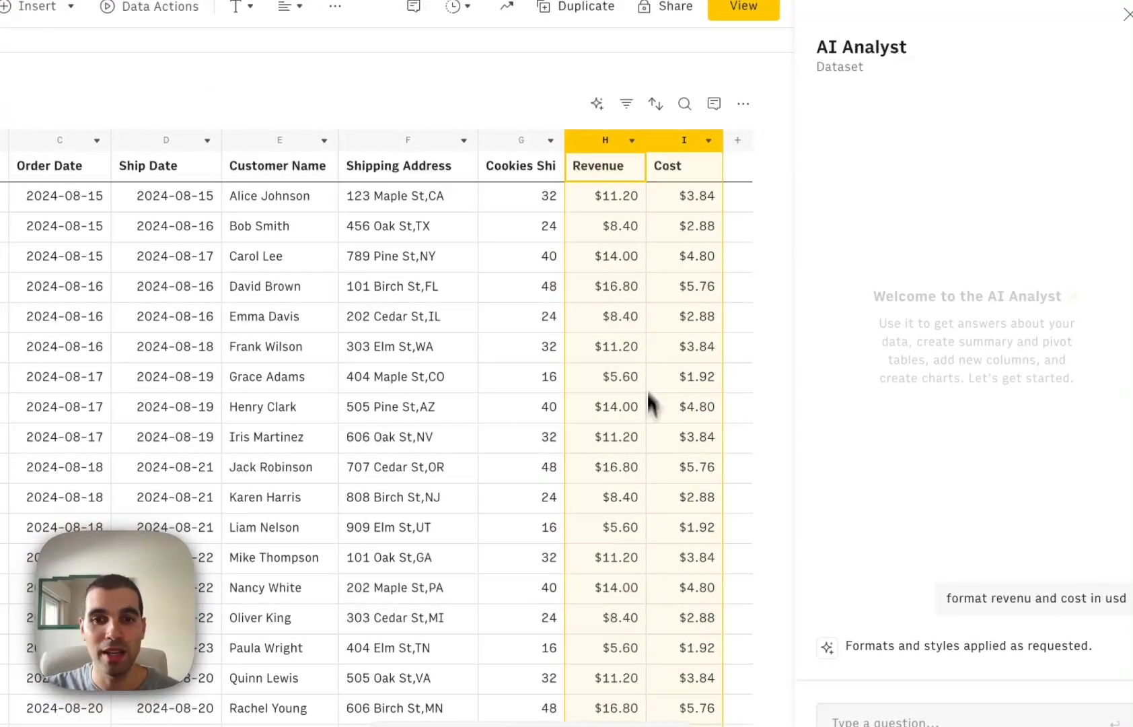
{"action": "scroll", "scroll_direction": "down", "scroll_amount": 3}
{"action": "type", "text": "a"}
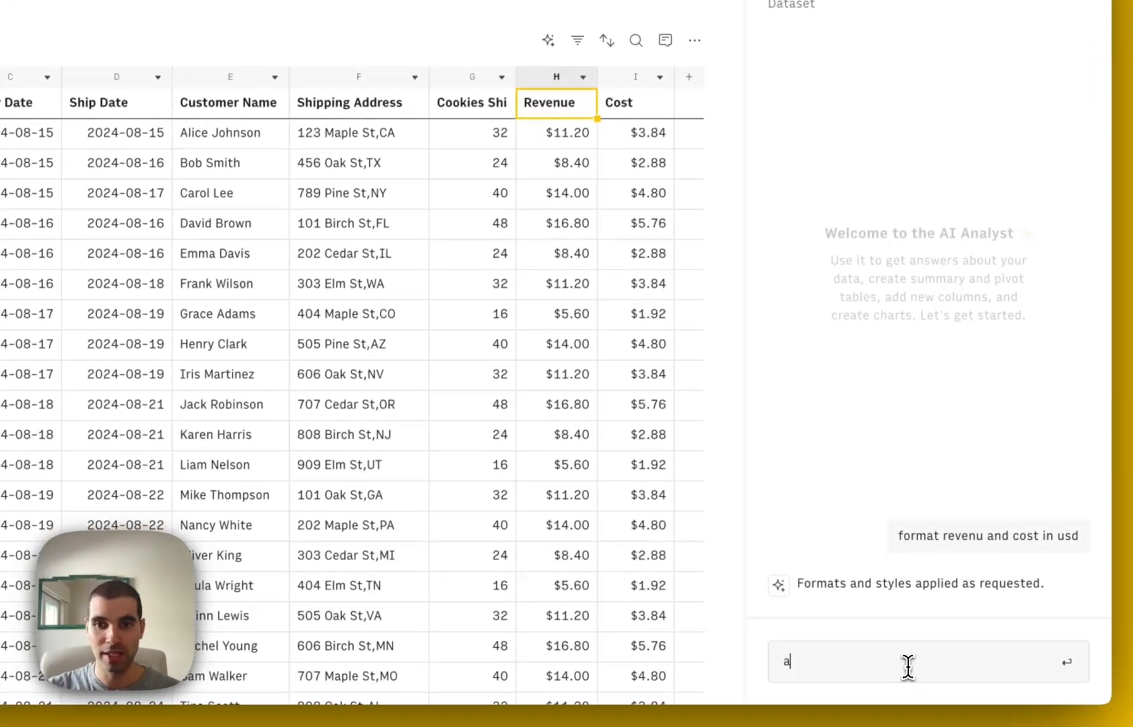
- Ask the AI Analyst to 'add a column with the profit' (Revenue minus Cost)
{"action": "type", "text": "dd a column wi"}
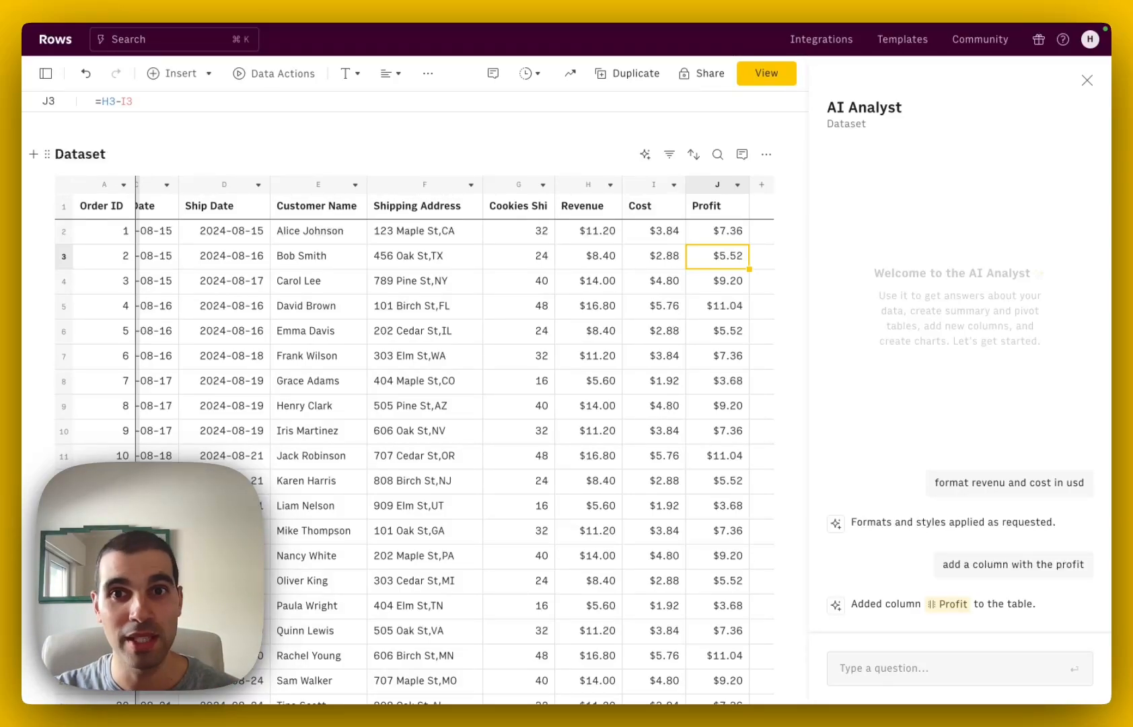
{"action": "mouse_move", "coordinate": [603, 360]}
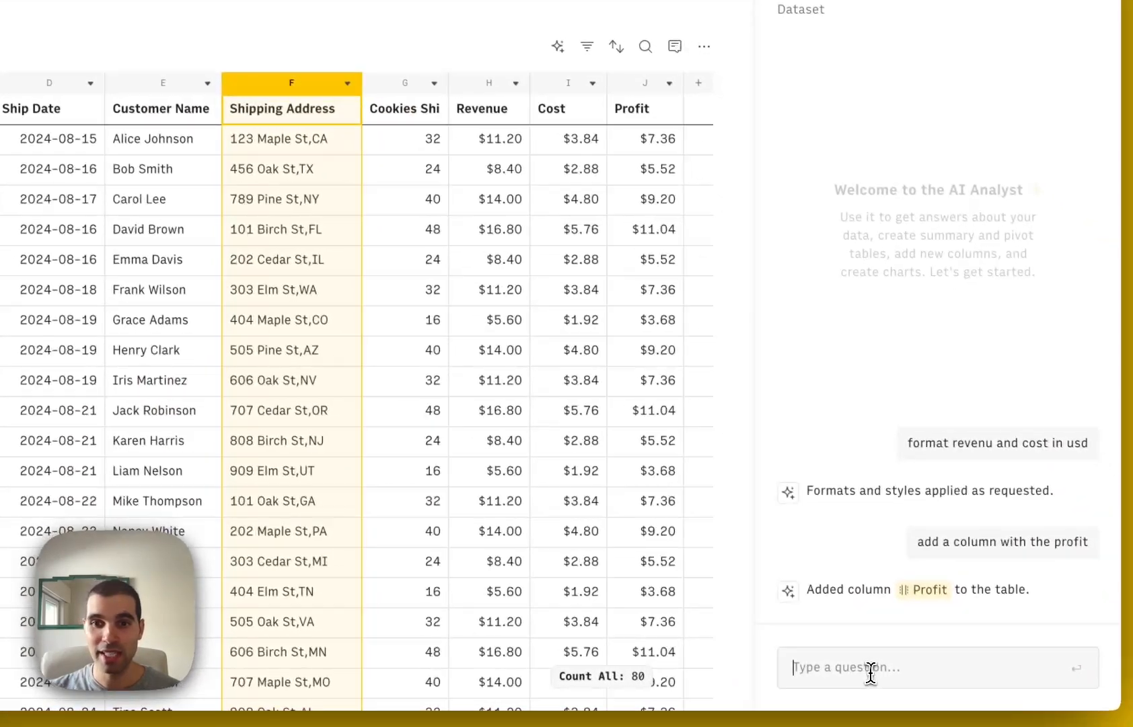
- Have the AI Analyst classify addresses into Northeast, Southwest, West, Southeast, Midwest, then review the Region column
{"action": "type", "text": "Classify the Address in Northeast, Southwest, West, Southeast, and Midwest."}
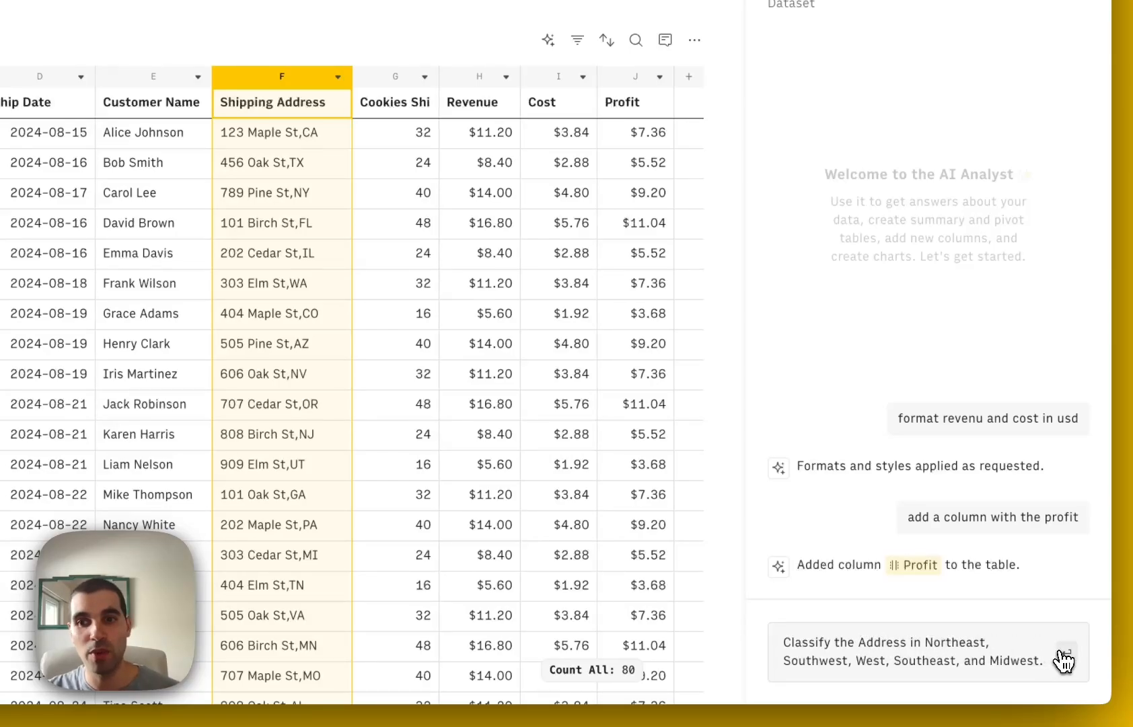
{"action": "left_click", "coordinate": [1064, 659]}
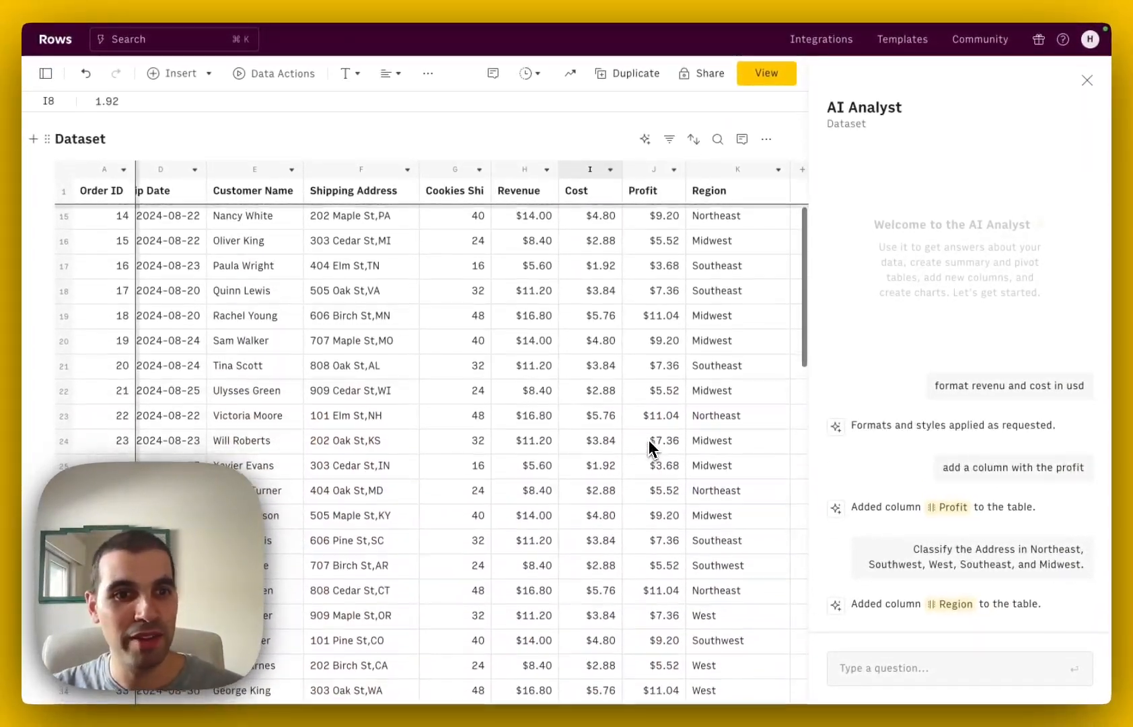
{"action": "scroll", "scroll_direction": "down", "scroll_amount": 3}
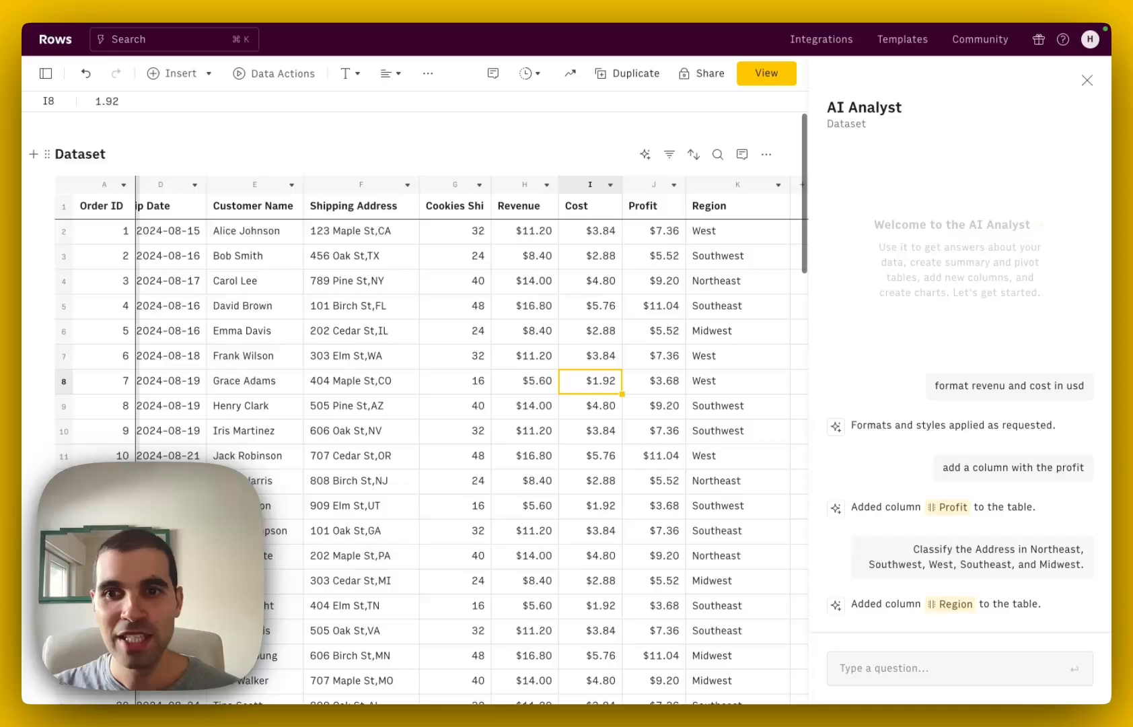
{"action": "mouse_move", "coordinate": [653, 461]}
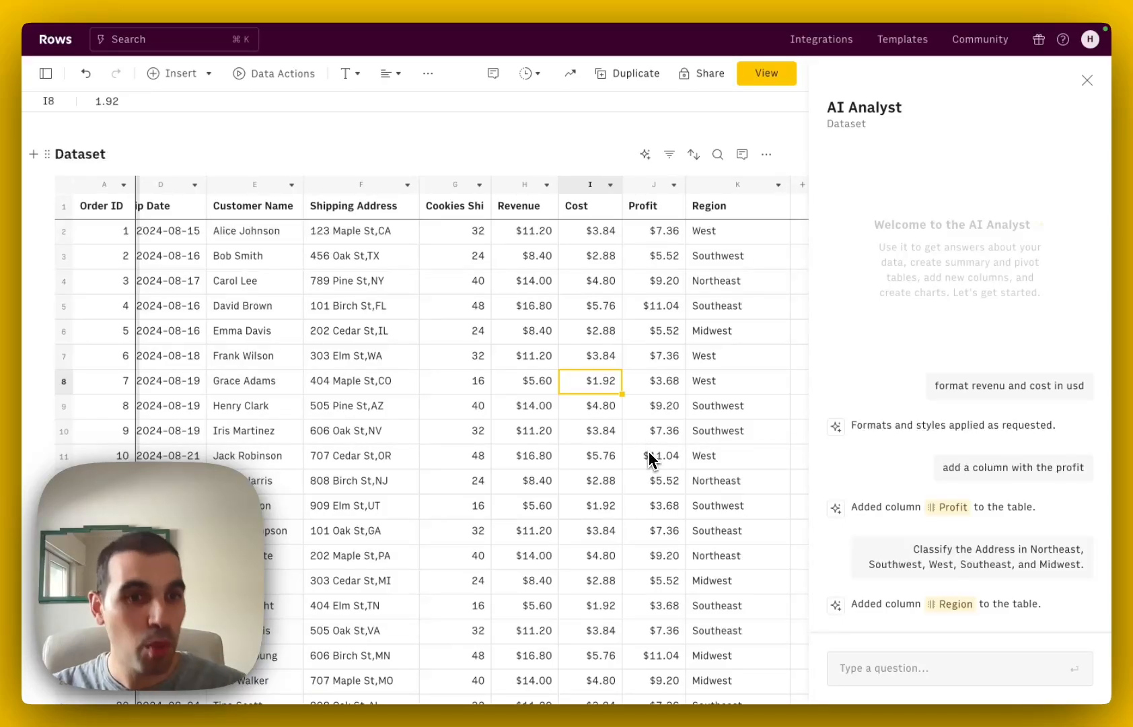
{"action": "mouse_move", "coordinate": [692, 469]}
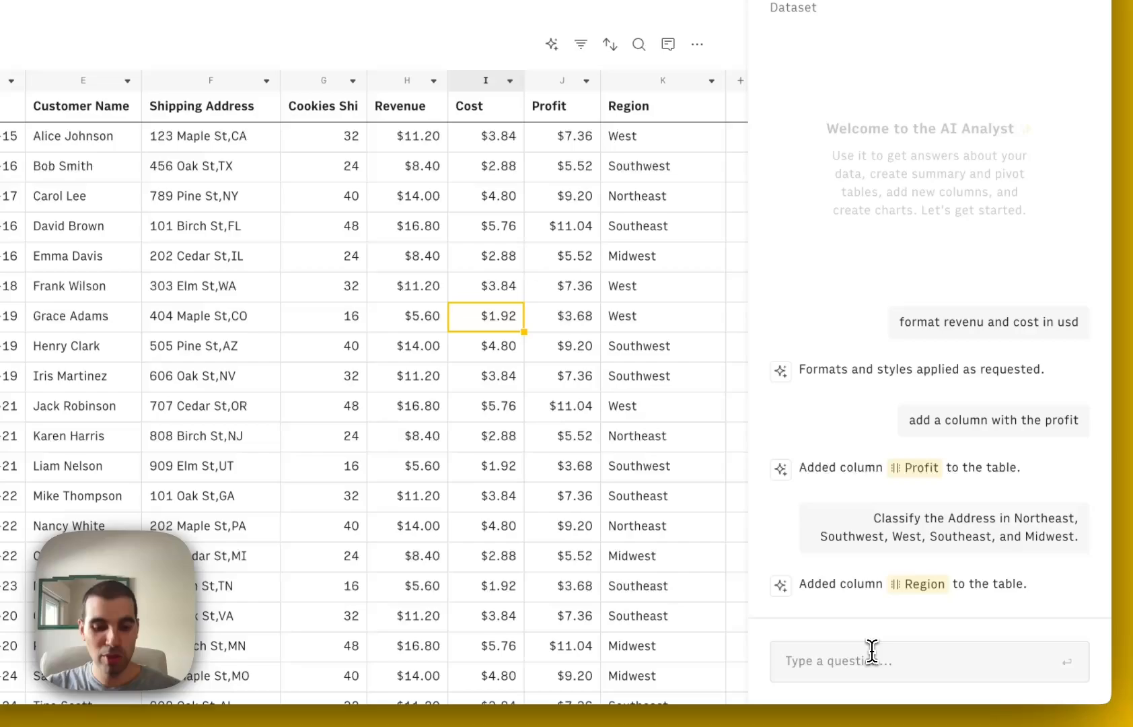
- Ask the AI Analyst "what's the median revenue?" and read the $11.2 answer
{"action": "type", "text": "what's the median"}
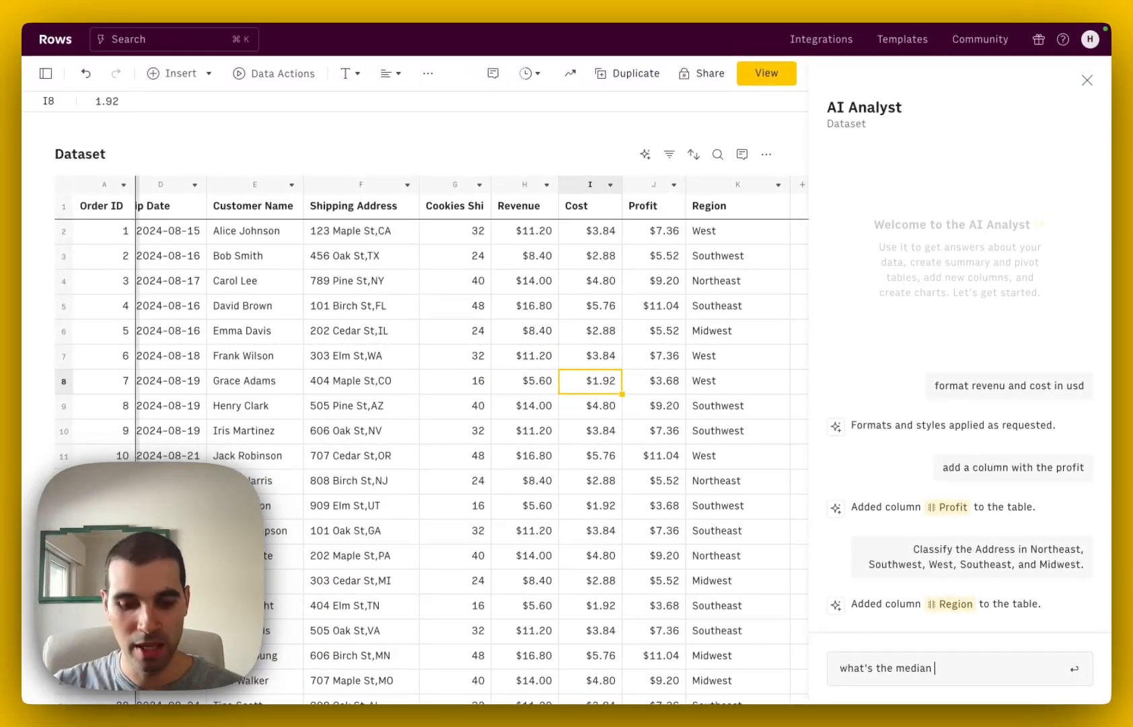
{"action": "type", "text": "revenue?"}
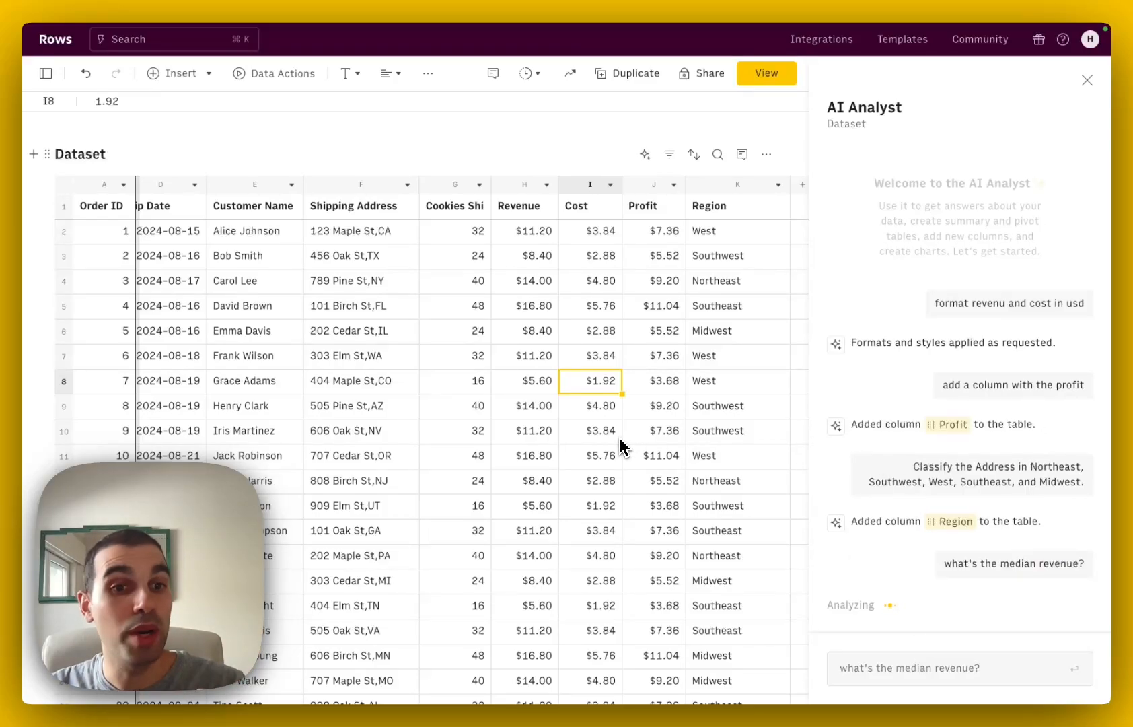
{"action": "mouse_move", "coordinate": [611, 441]}
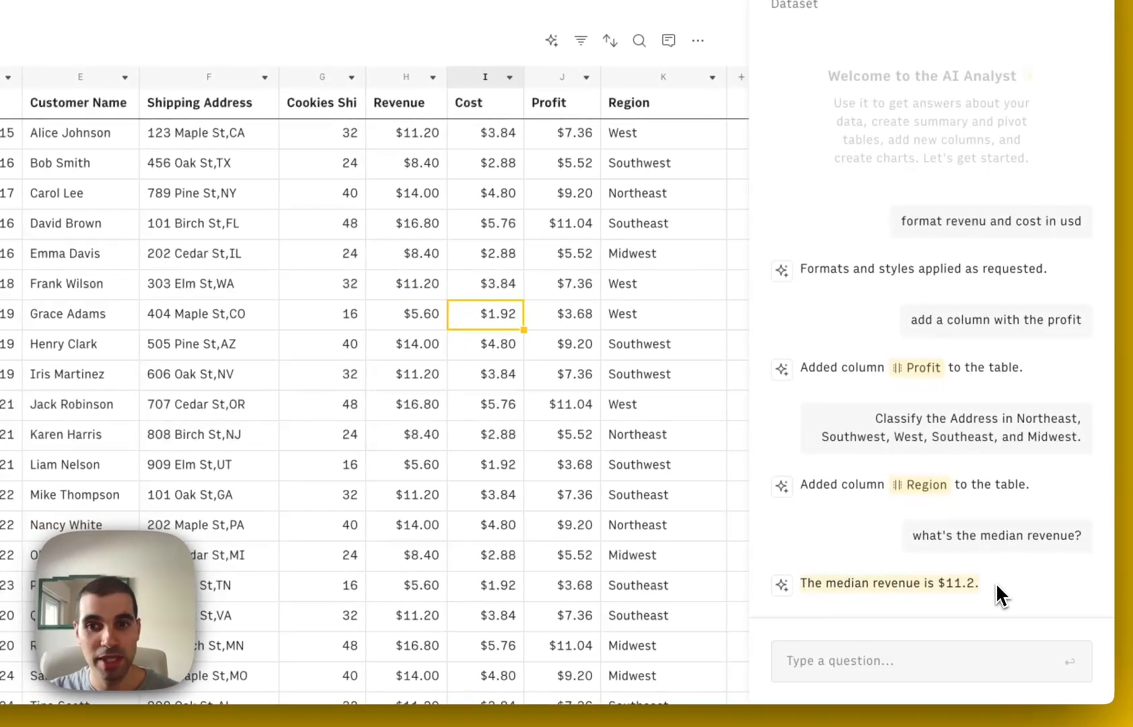
{"action": "scroll", "scroll_direction": "down", "scroll_amount": 3}
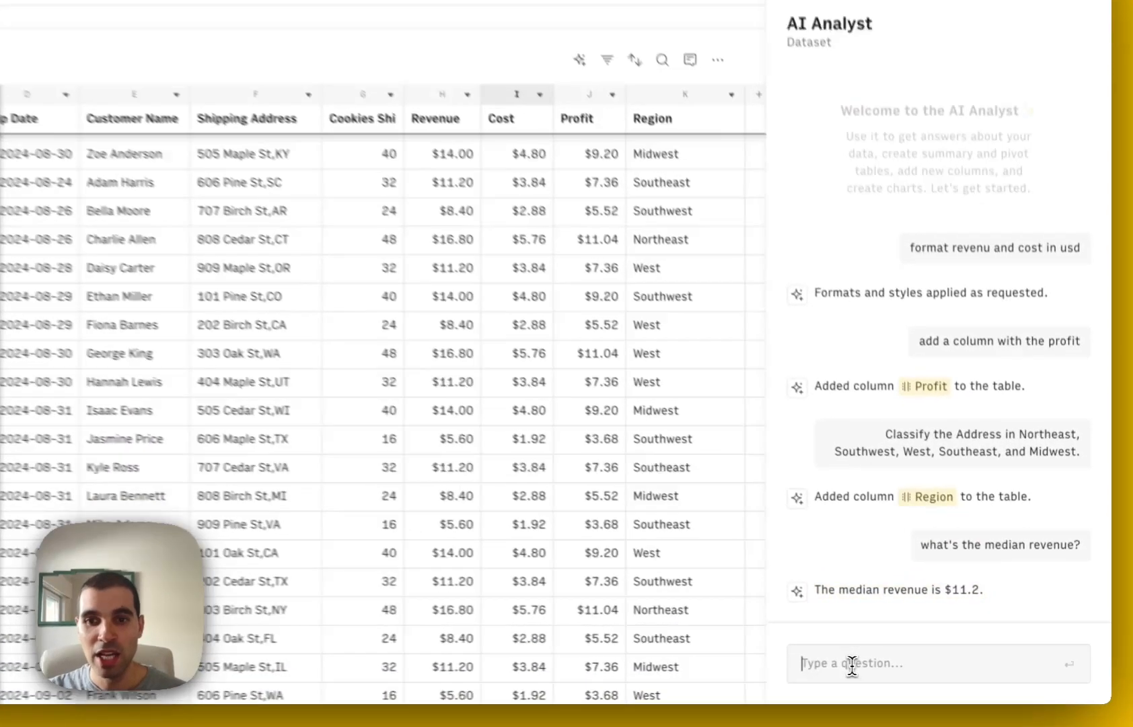
- Ask the AI Analyst "how many orders did I have per day?" to create the per-day table
{"action": "type", "text": "what w"}
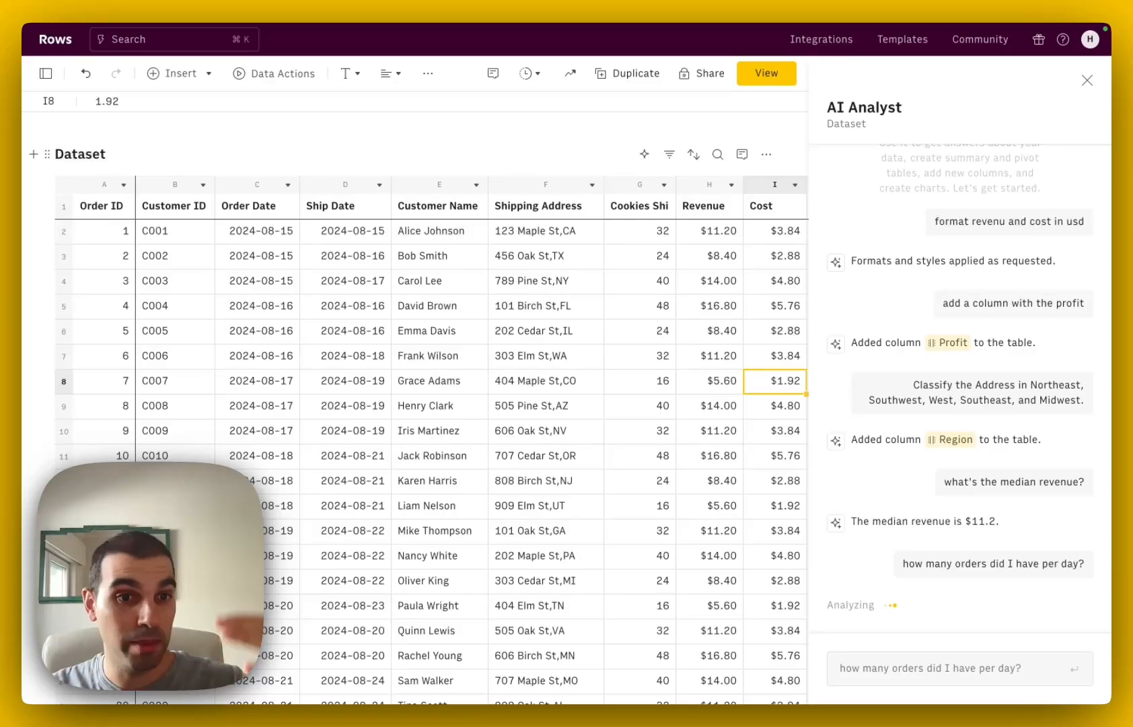
{"action": "scroll", "scroll_direction": "down", "scroll_amount": 3}
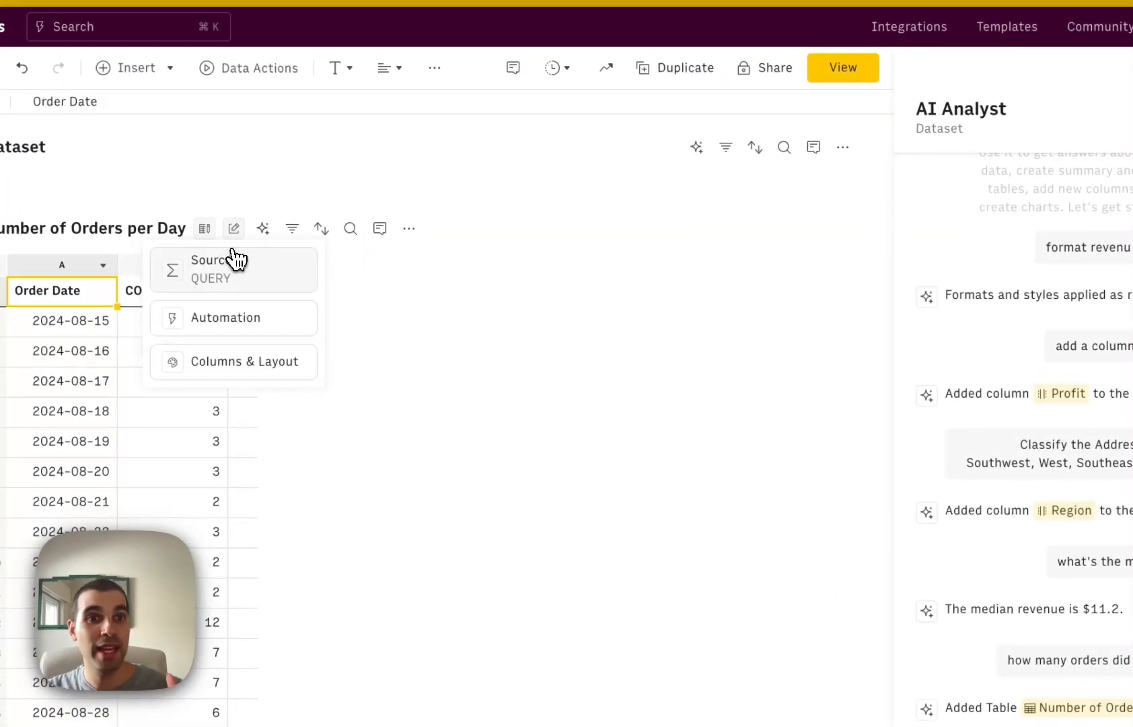
{"action": "left_click", "coordinate": [219, 268]}
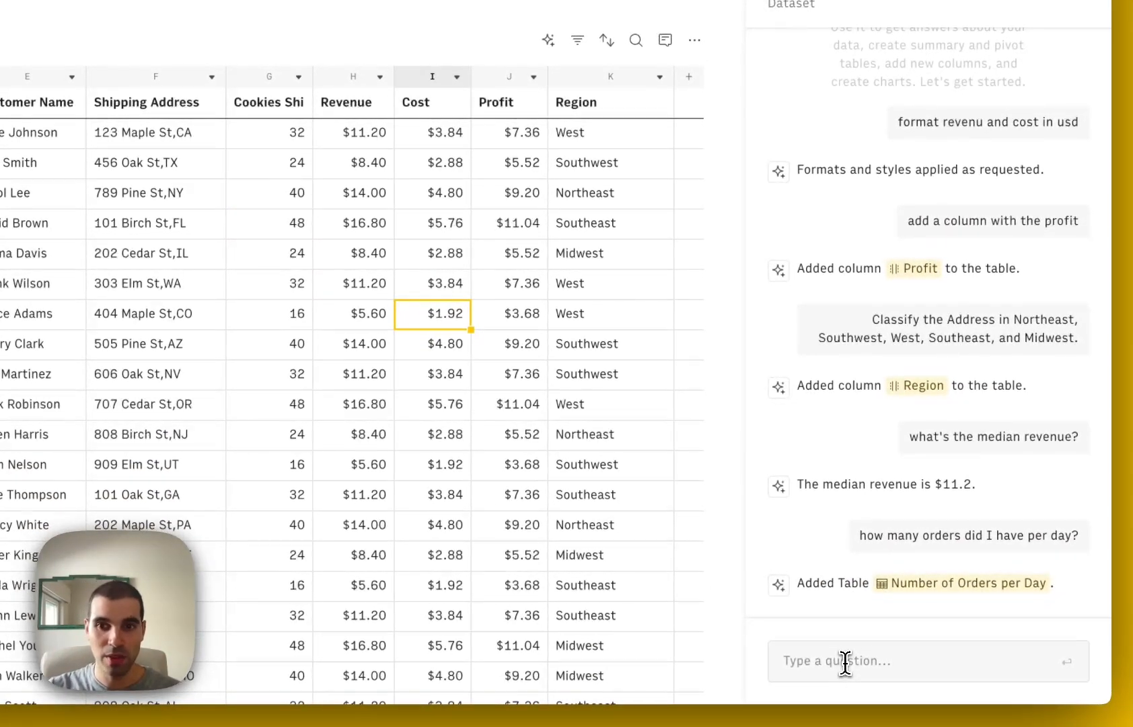
- Ask the AI Analyst "what about per region?" for a Number of Orders per Region table
{"action": "type", "text": "what about pe"}
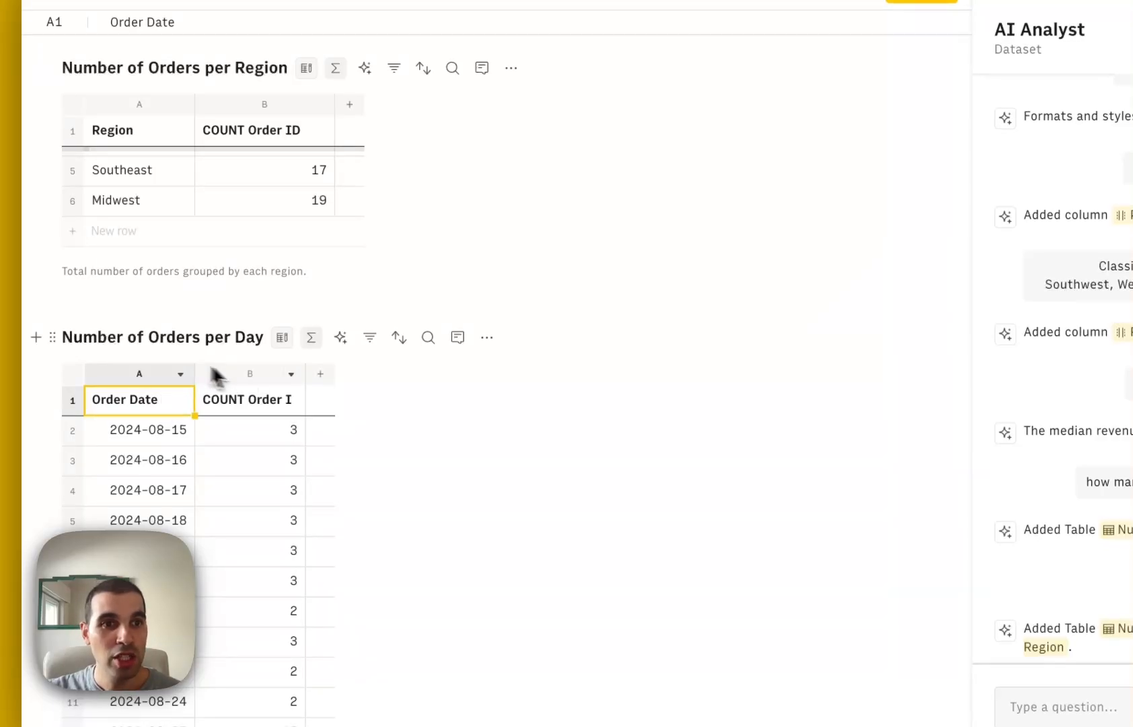
{"action": "mouse_move", "coordinate": [228, 397]}
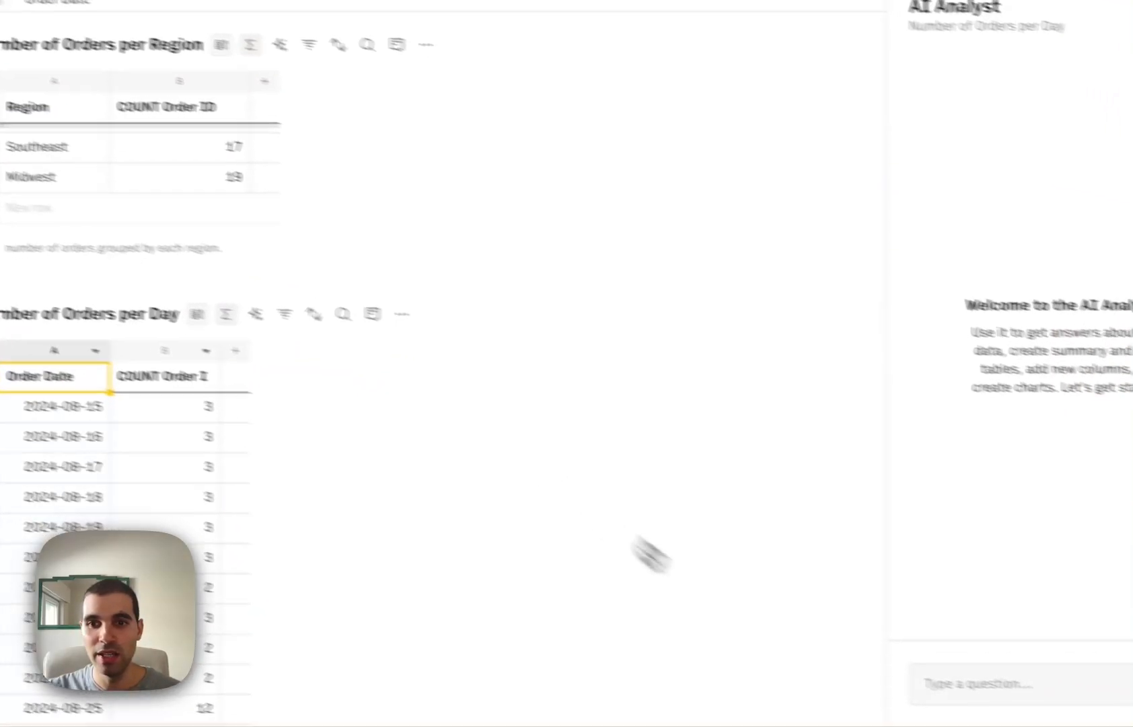
- Ask the AI Analyst to "turn into a bar chart" the per-day order counts
{"action": "type", "text": "turn in"}
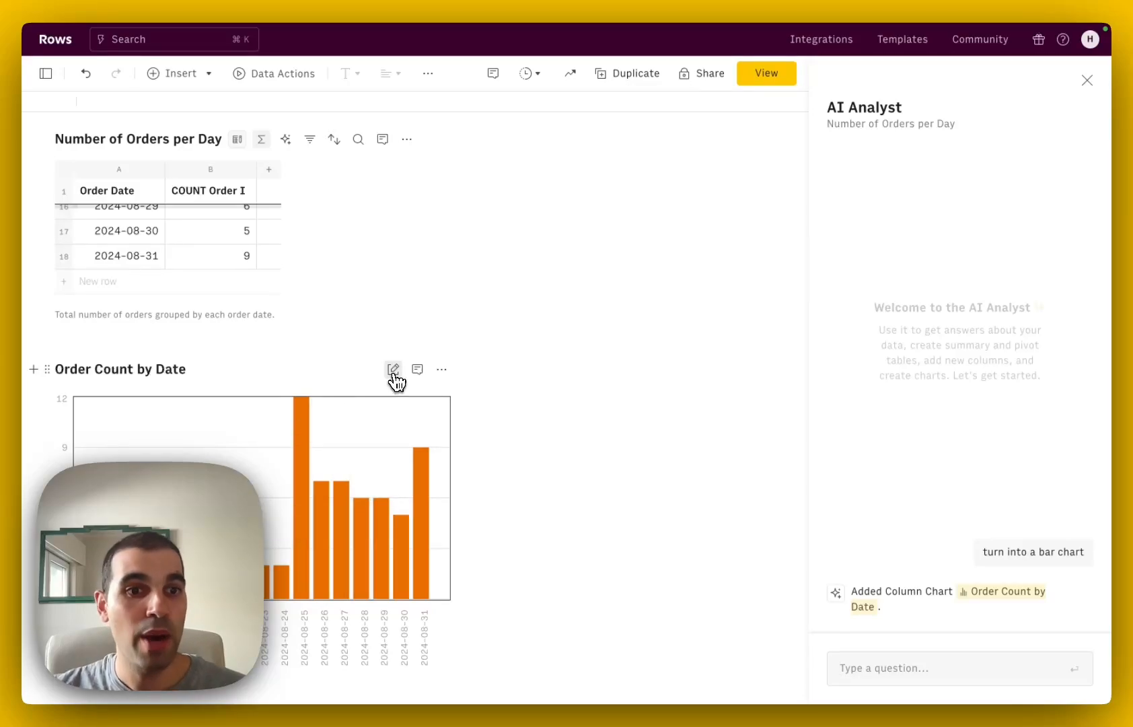
- Recolour the Order Count by Date chart's bars from orange to blue in Chart Editor
{"action": "left_click", "coordinate": [393, 369]}
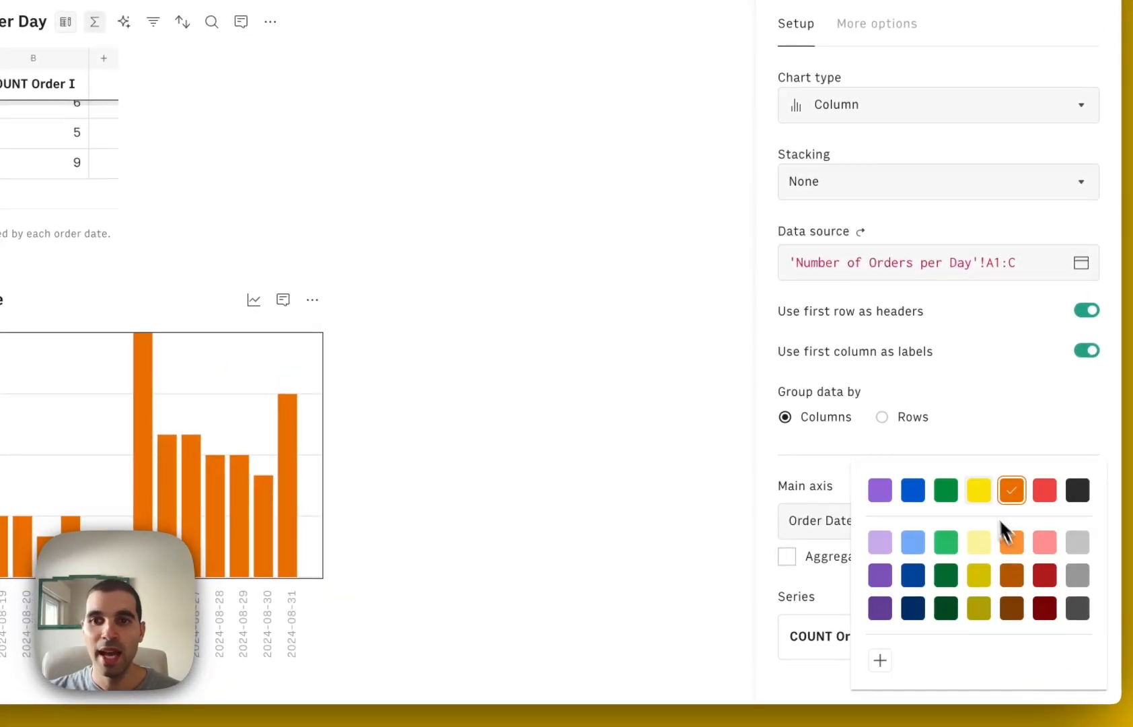
{"action": "left_click", "coordinate": [912, 489]}
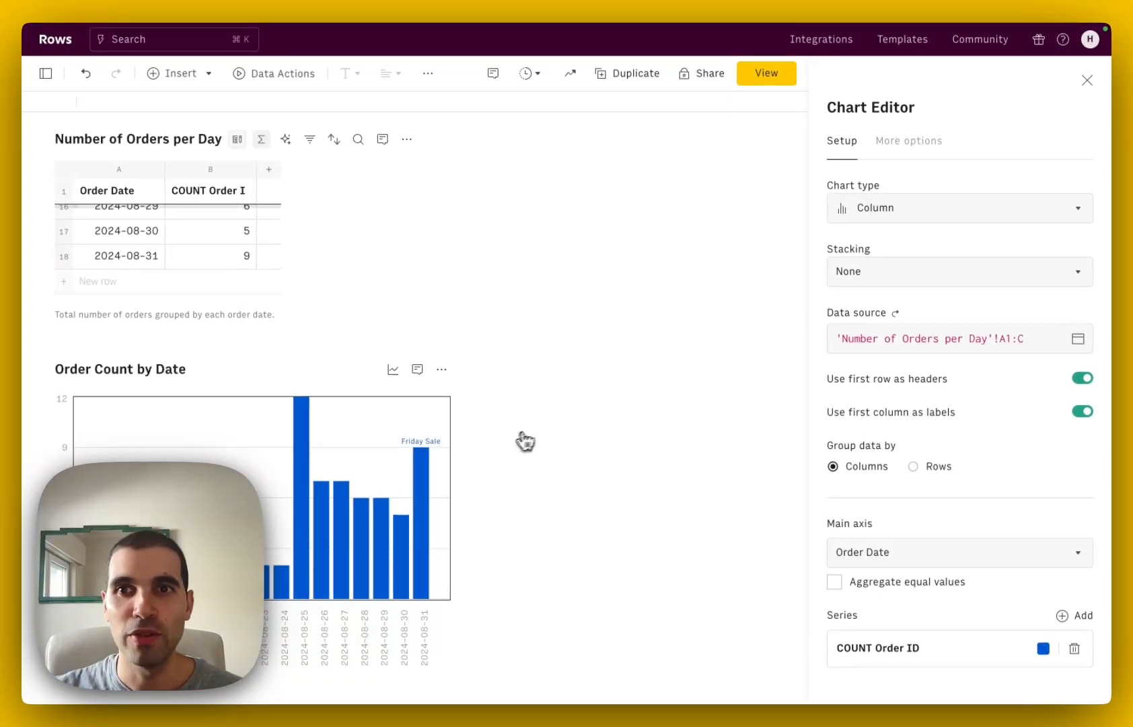
{"action": "left_click", "coordinate": [1087, 80]}
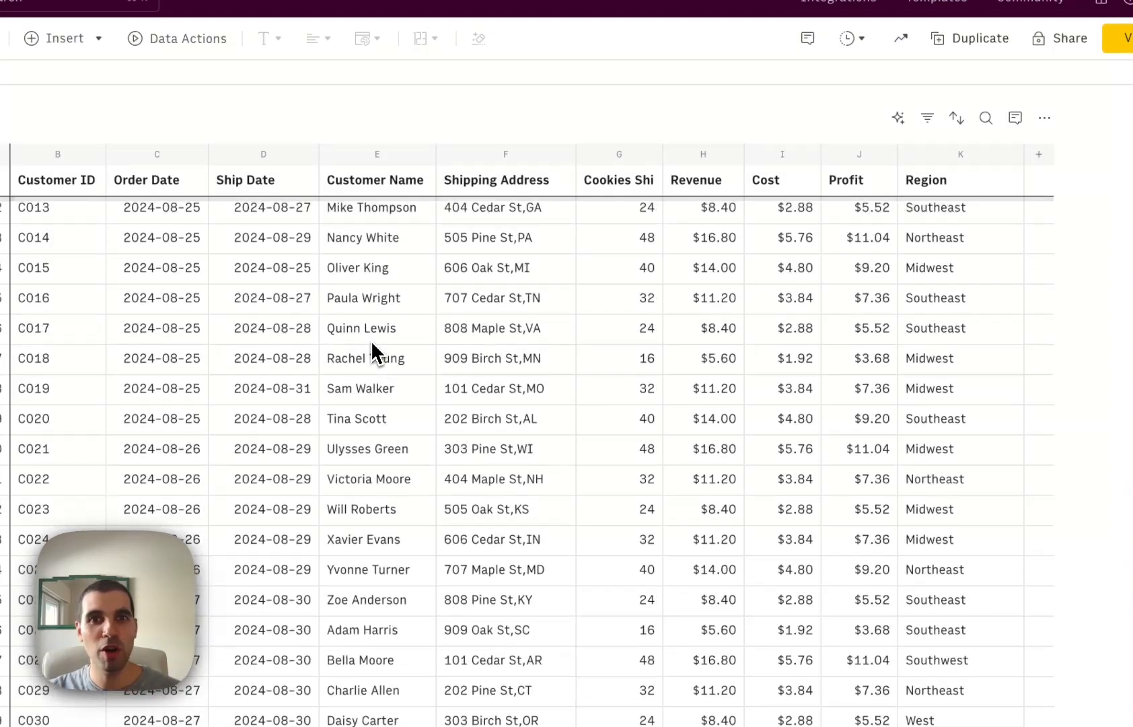
- Scroll back to the cookie-orders Dataset table to reach its AI Analyst chat
{"action": "scroll", "scroll_direction": "down", "scroll_amount": 3}
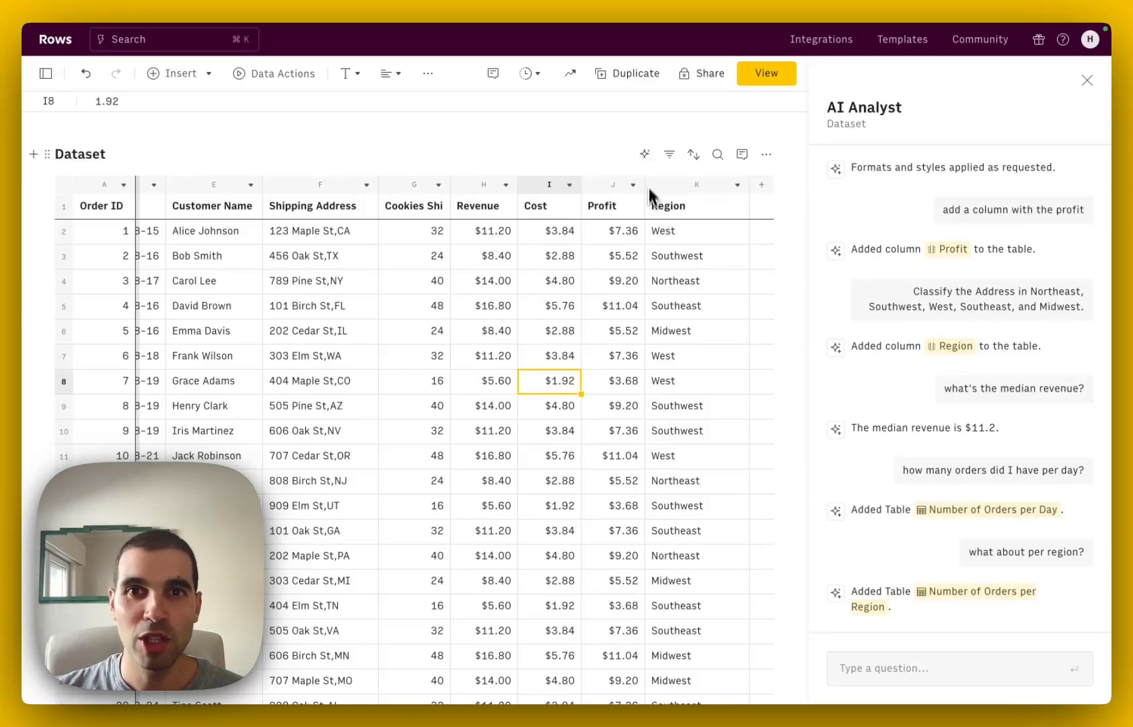
{"action": "mouse_move", "coordinate": [644, 154]}
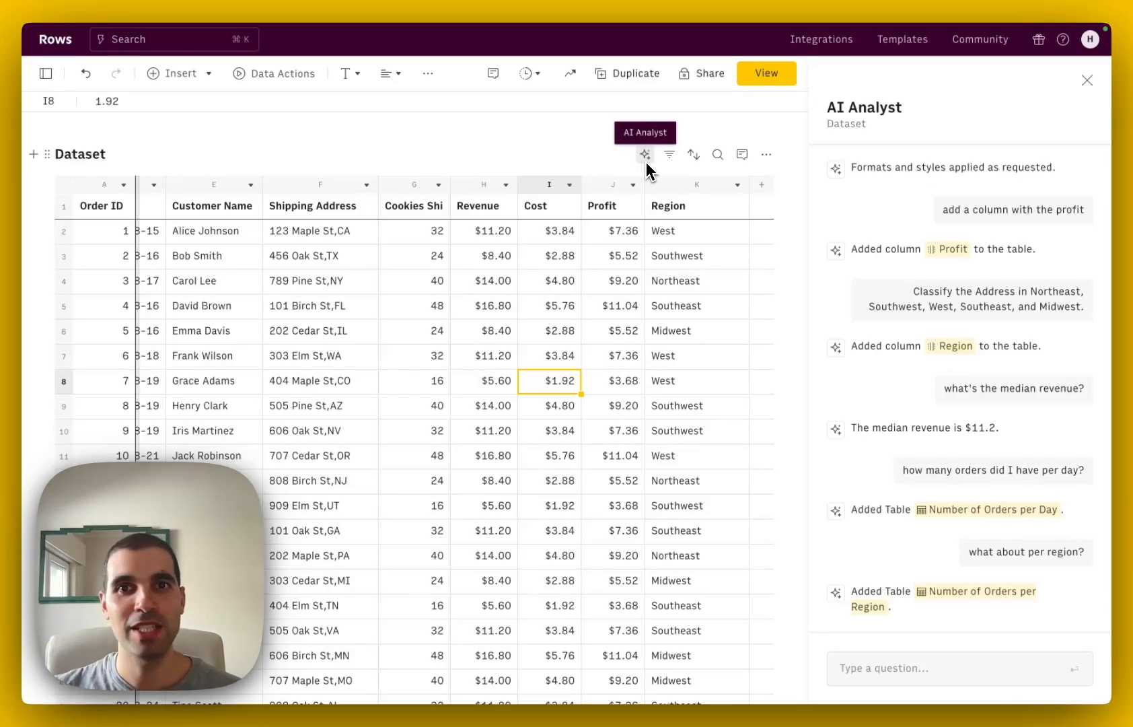